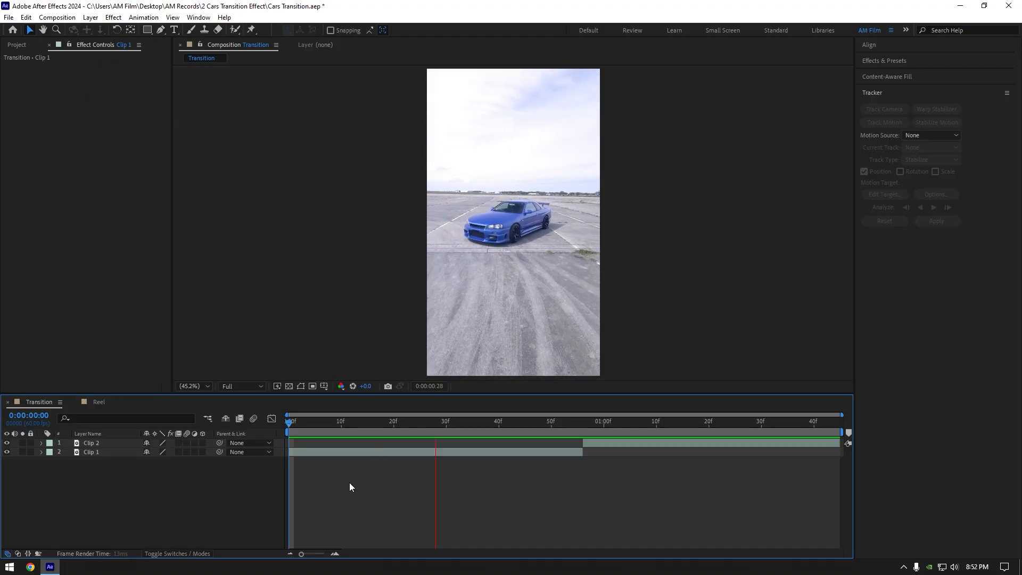
Pre-compose the top clip layer into a new composition named Freeze.
click(337, 433)
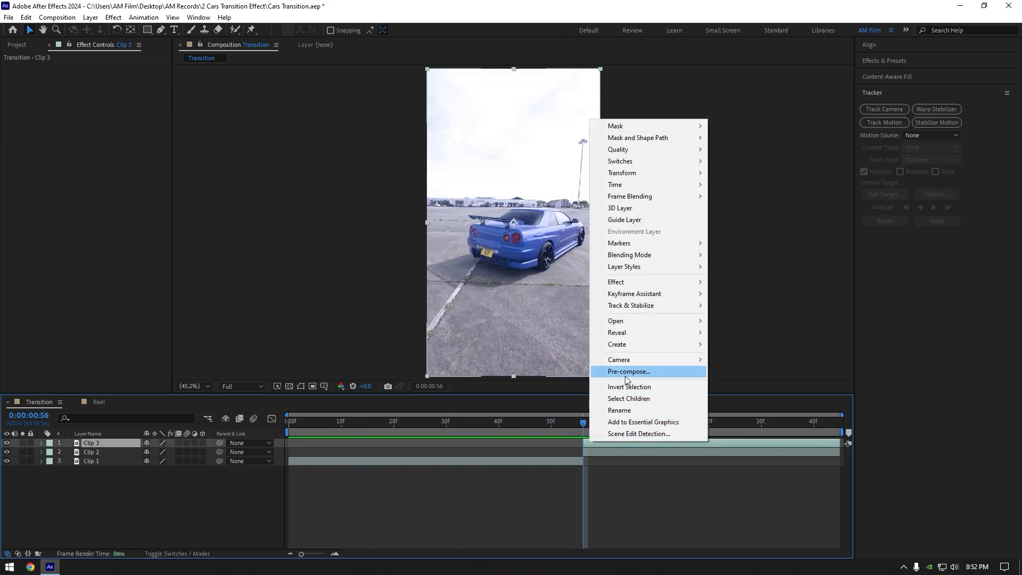
click(628, 372)
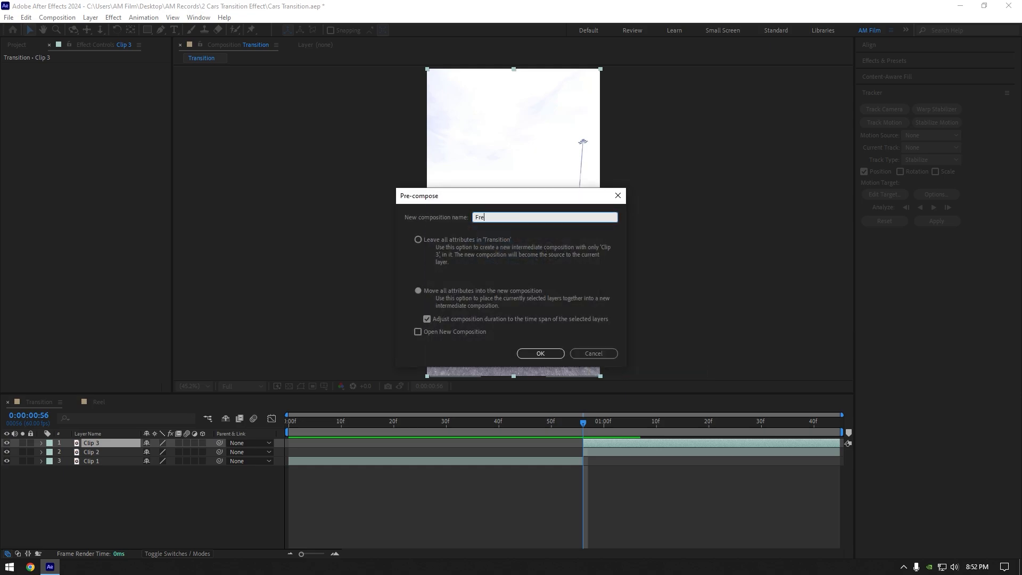
text(eze)
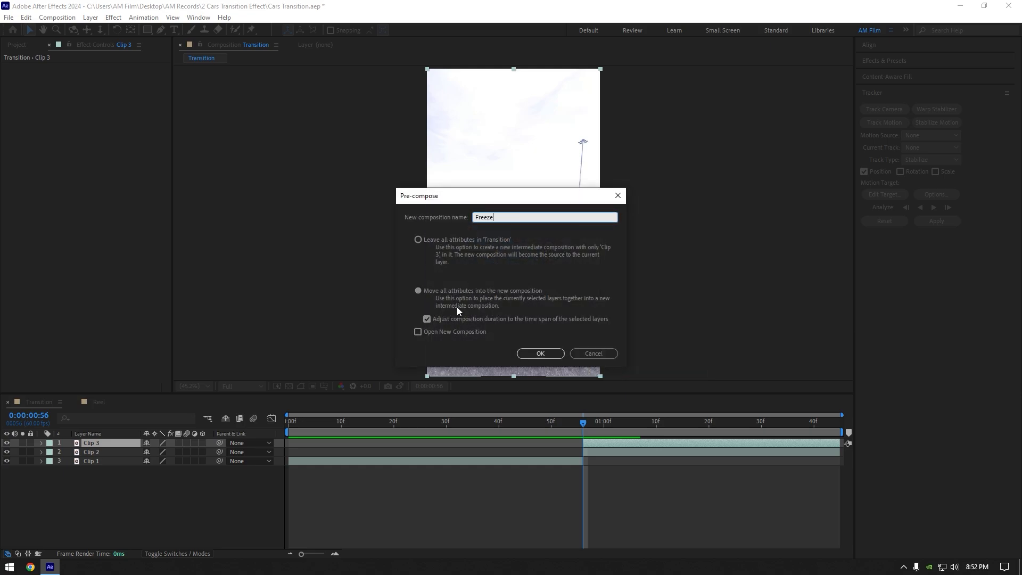
mouse_move(541, 354)
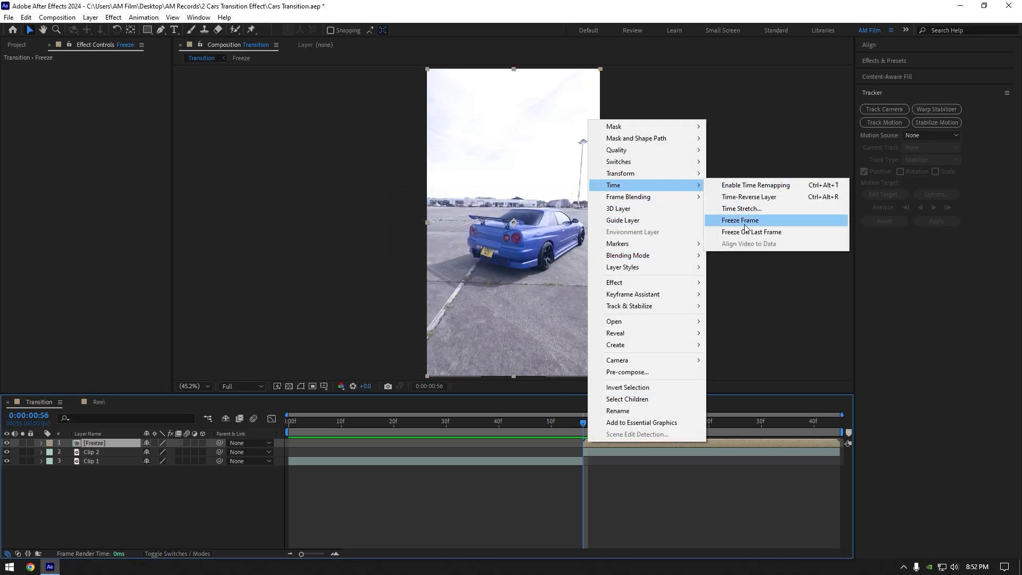
Freeze the Freeze layer on its current frame via Time > Freeze Frame.
click(740, 220)
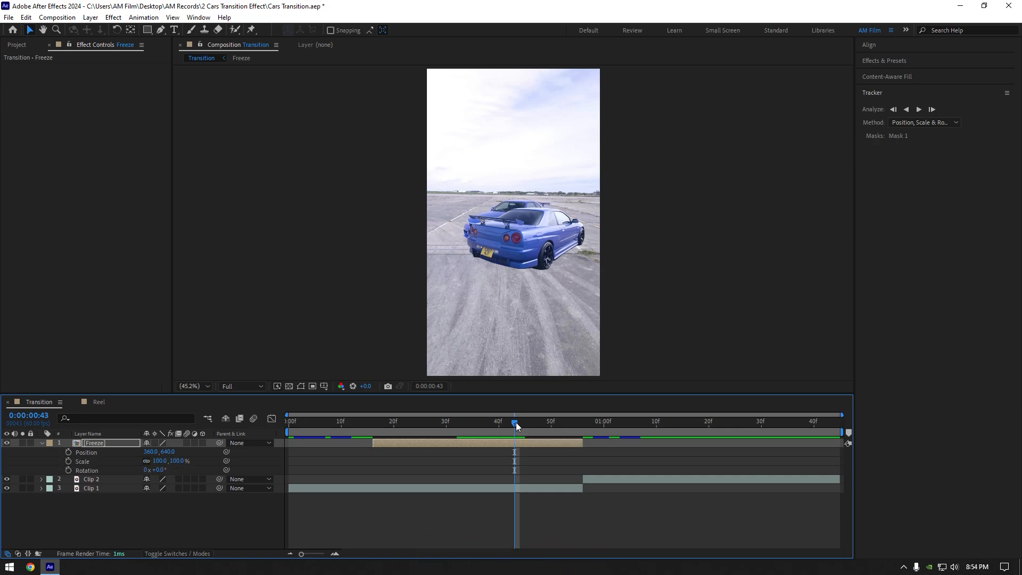
Make Freeze a 3D layer and keyframe Position, Scale and Z Rotation at its start and at 56f.
click(202, 443)
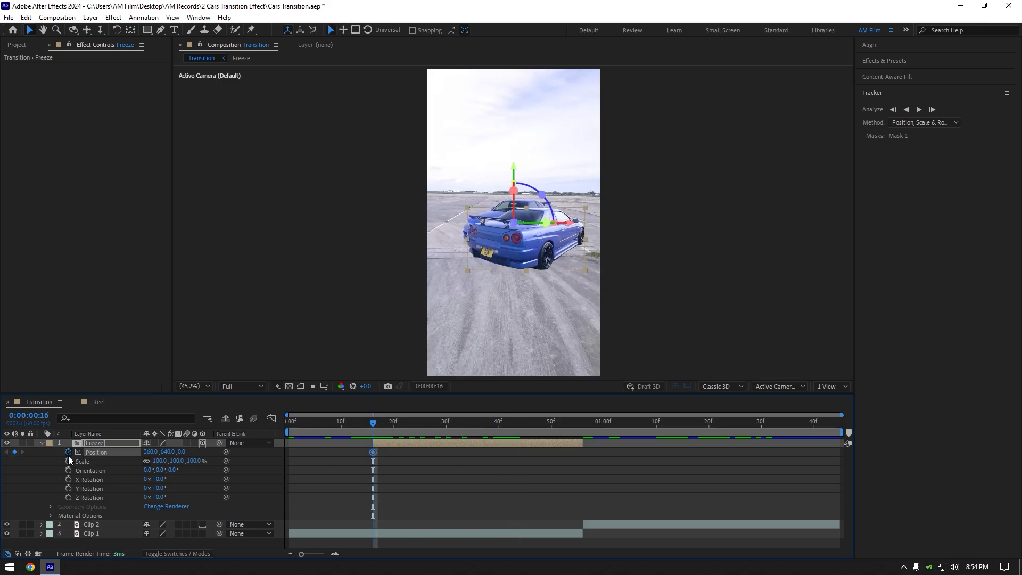
click(99, 497)
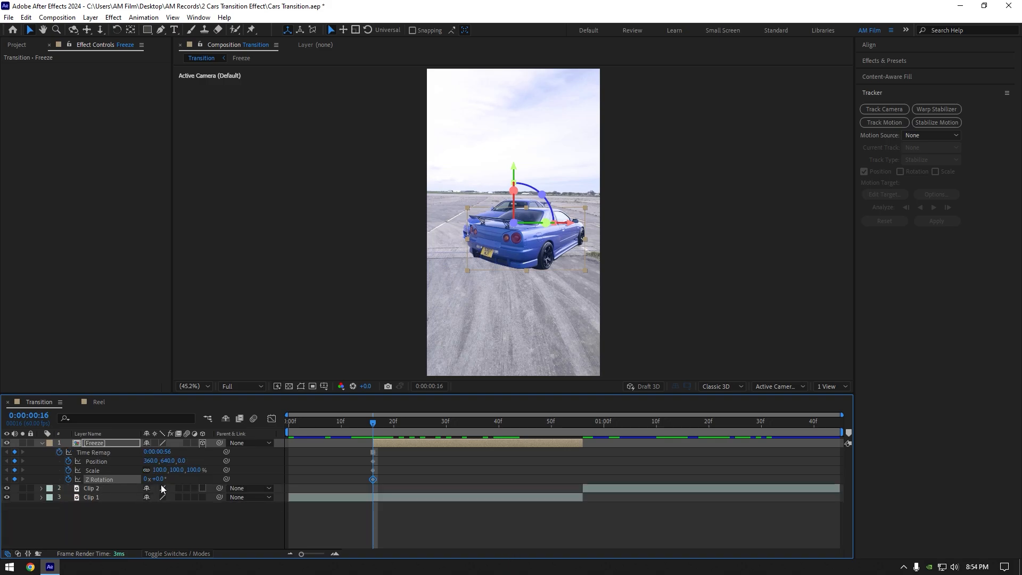
click(583, 421)
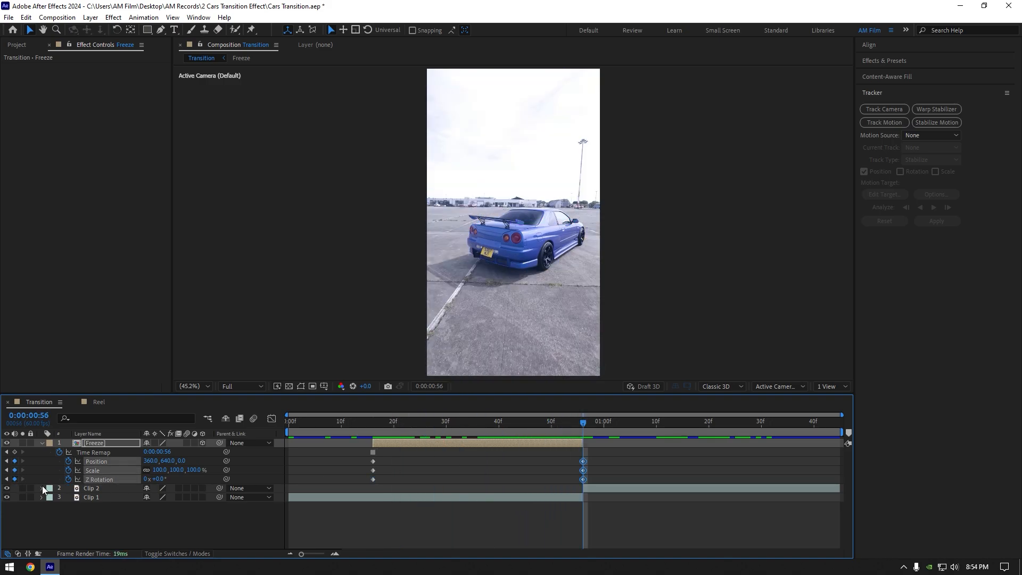
At 36f keyframe the car high in the sky at 70% scale and -19° tilt, then select all keyframes.
click(372, 421)
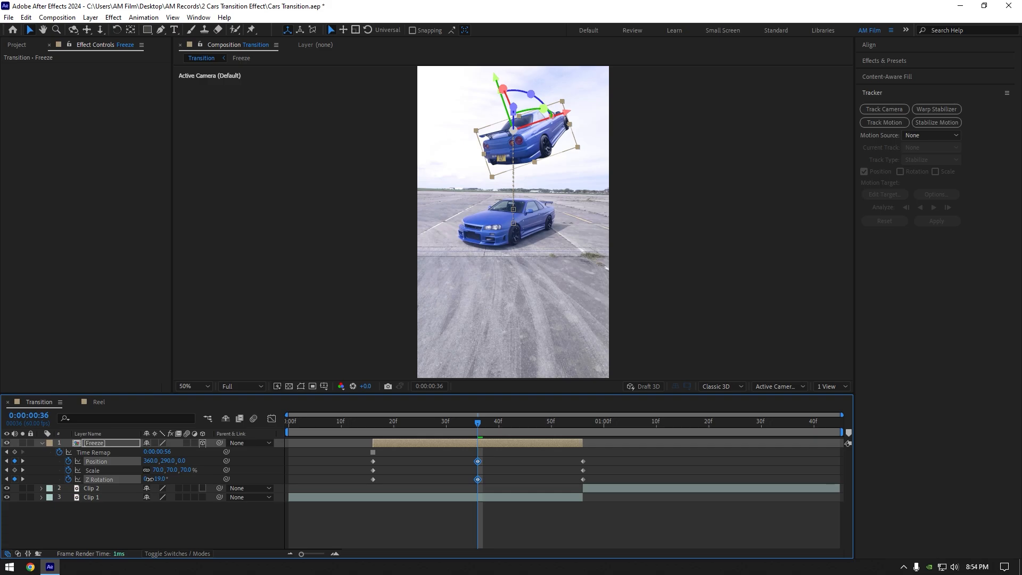
click(346, 421)
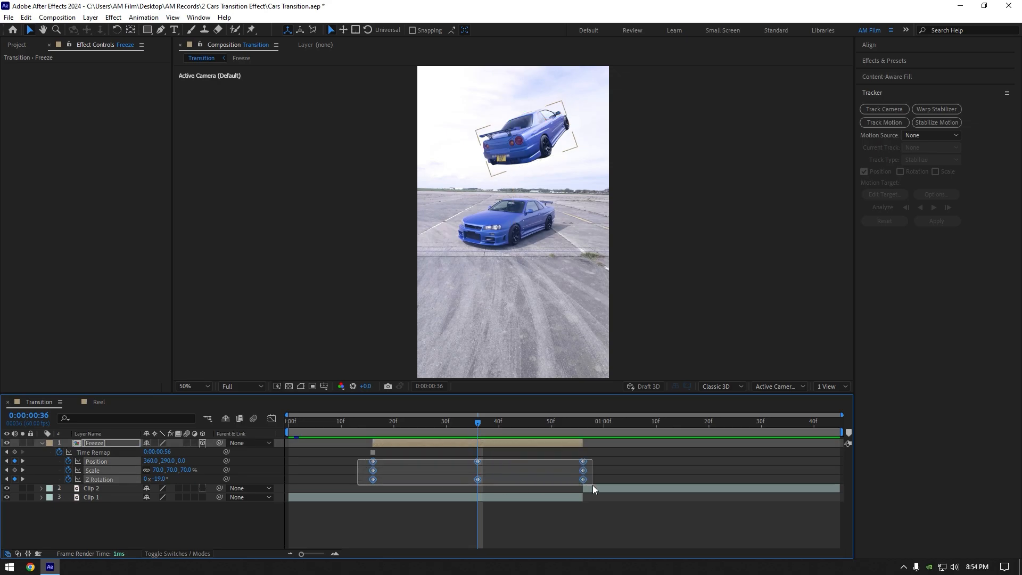
Easy-ease all Freeze keyframes and reshape the Position speed curve in the Graph Editor.
key(F9)
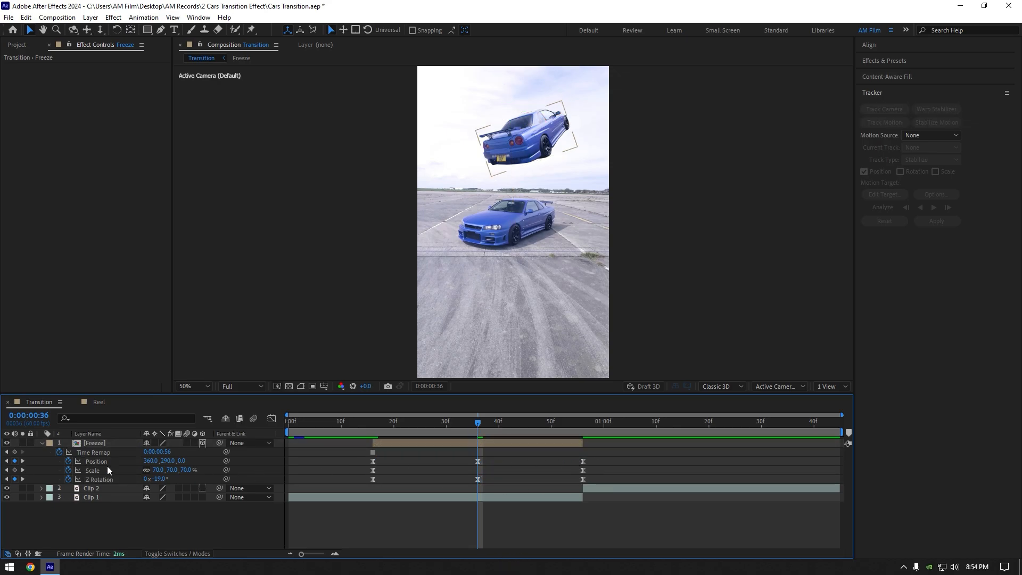
click(271, 418)
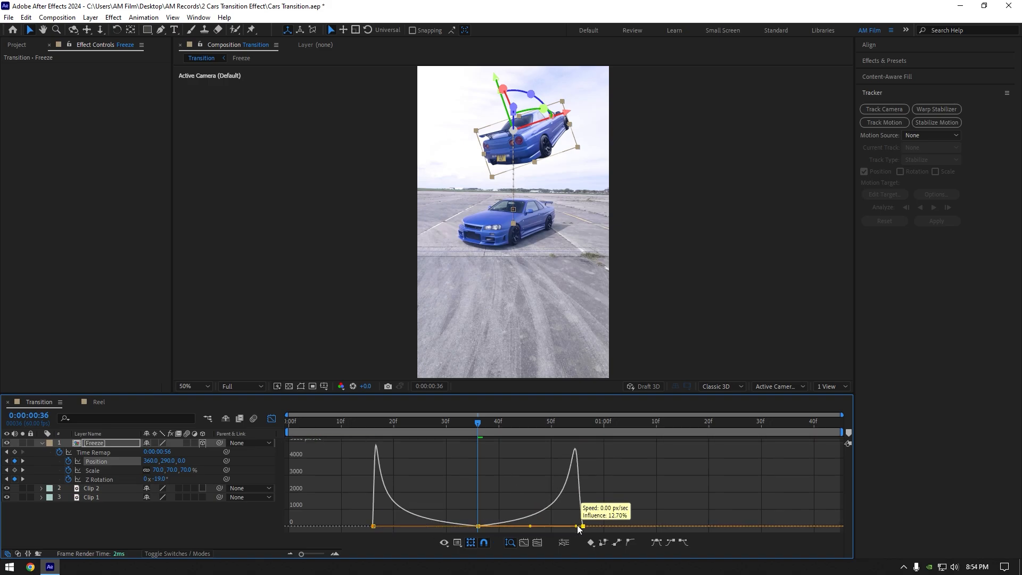
click(272, 417)
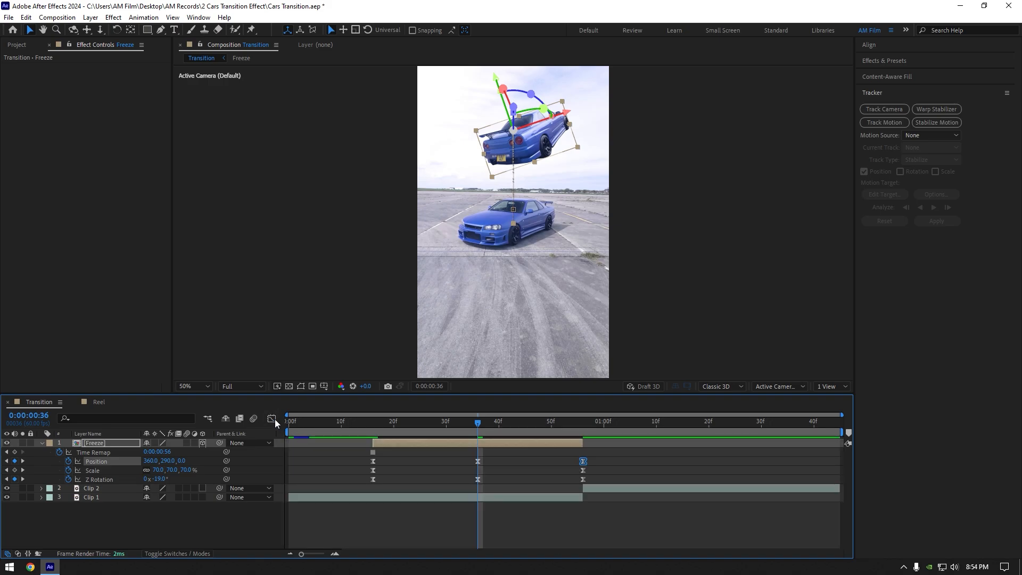
Reshape the rotation and Scale speed curves to move fast then settle slowly.
click(101, 479)
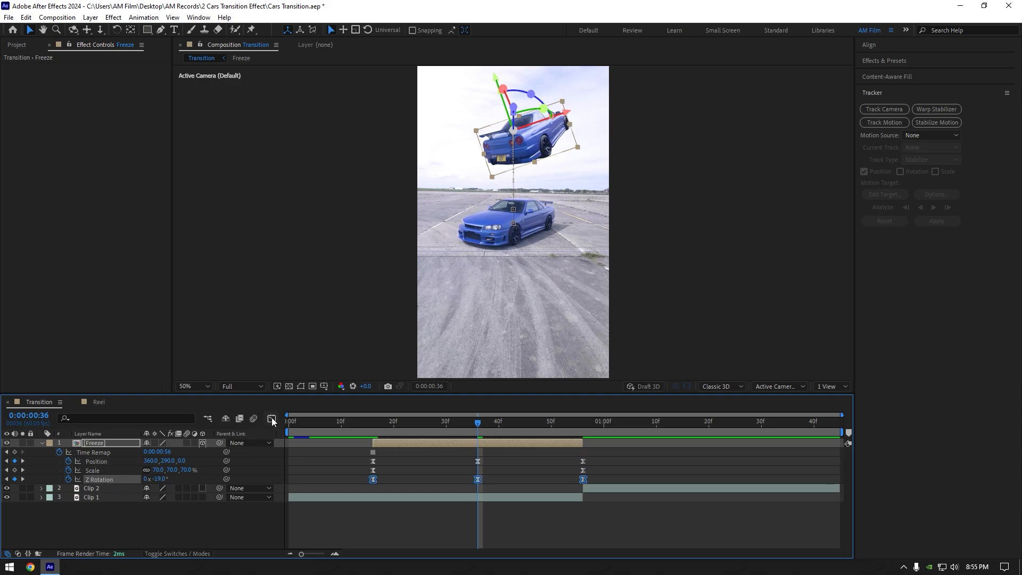
click(272, 420)
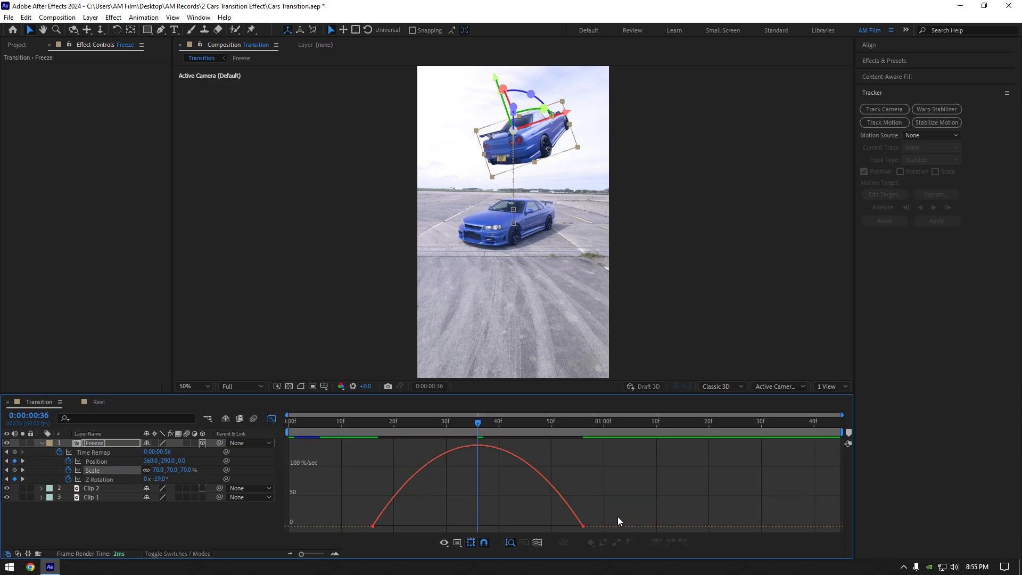
click(271, 425)
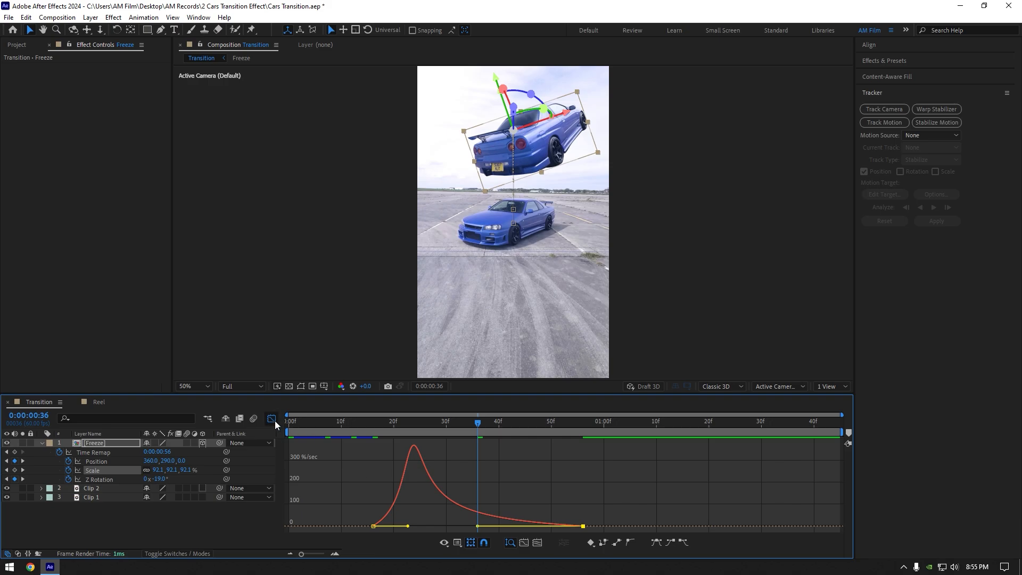
click(271, 418)
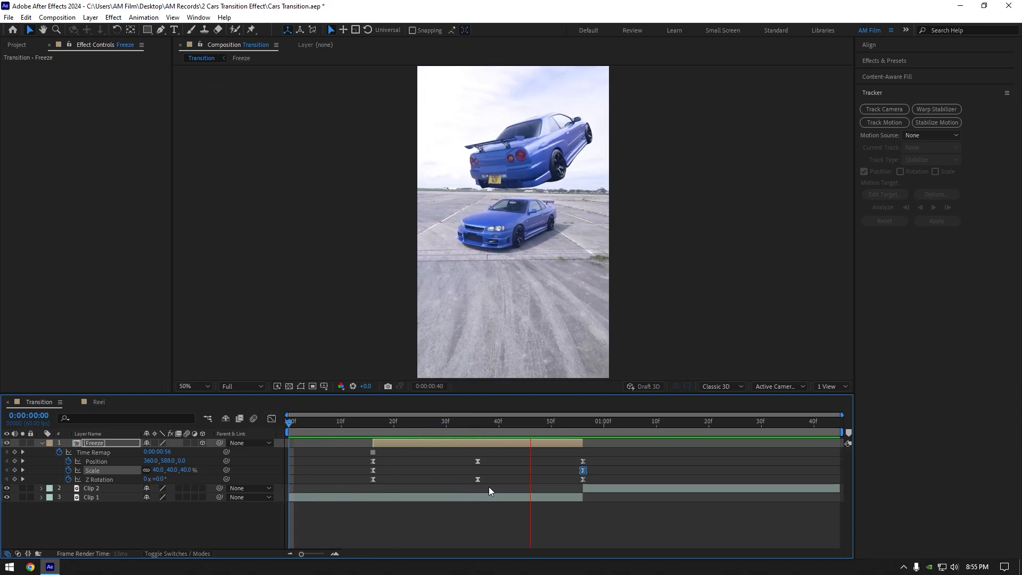
Turn on motion blur for the Freeze layer and the composition preview, then select Clip 1.
click(472, 422)
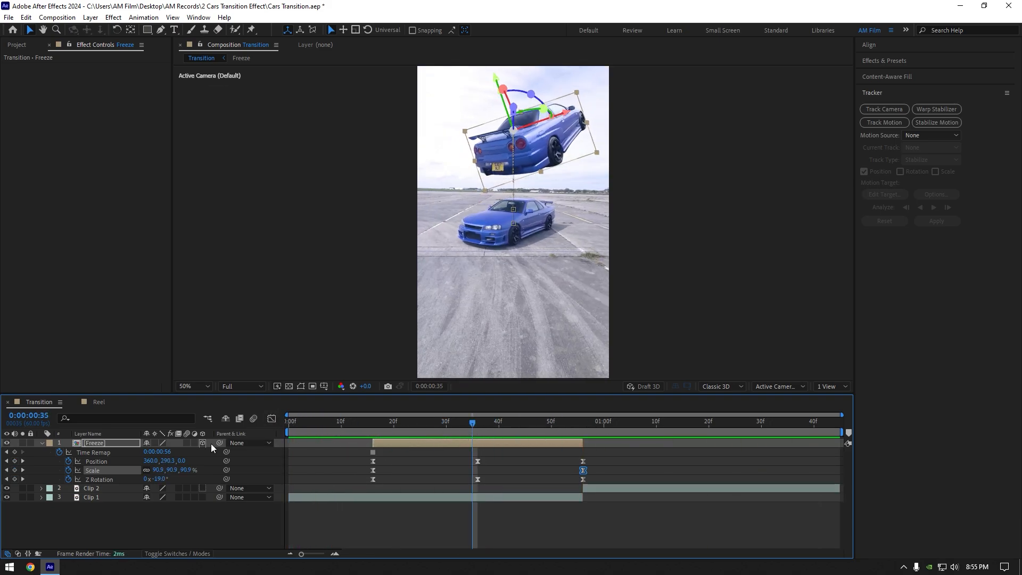
click(286, 421)
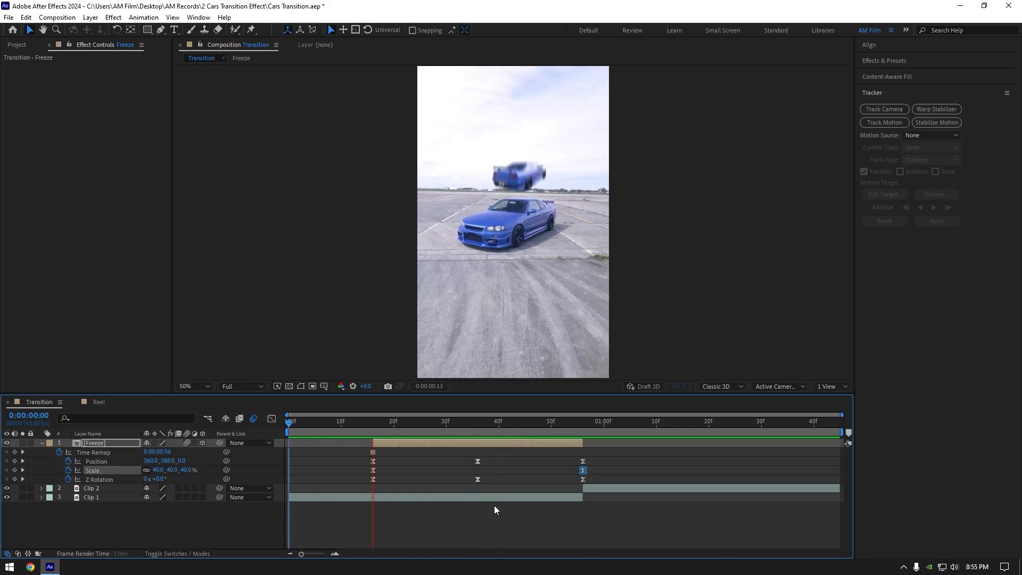
click(582, 421)
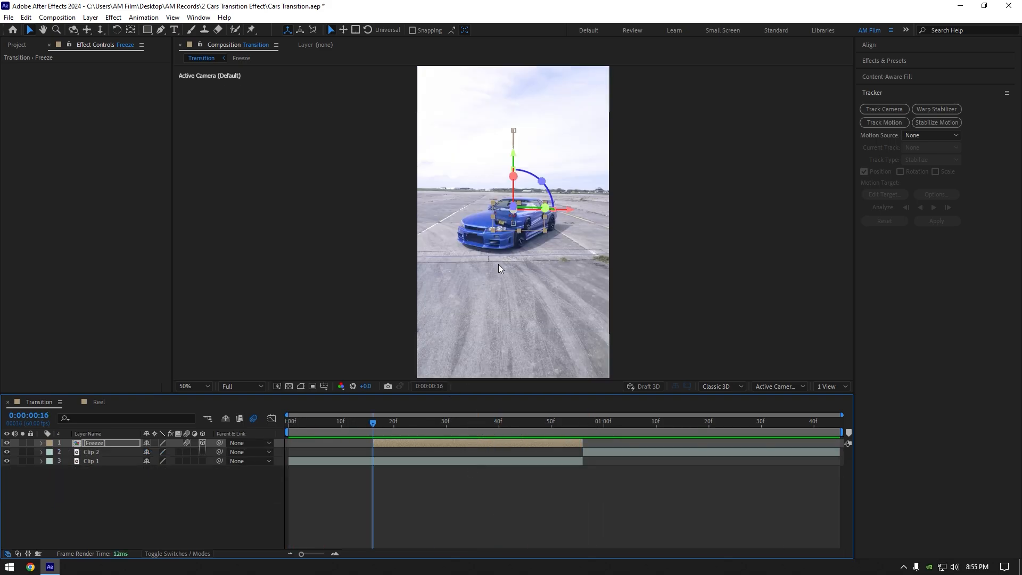
click(184, 386)
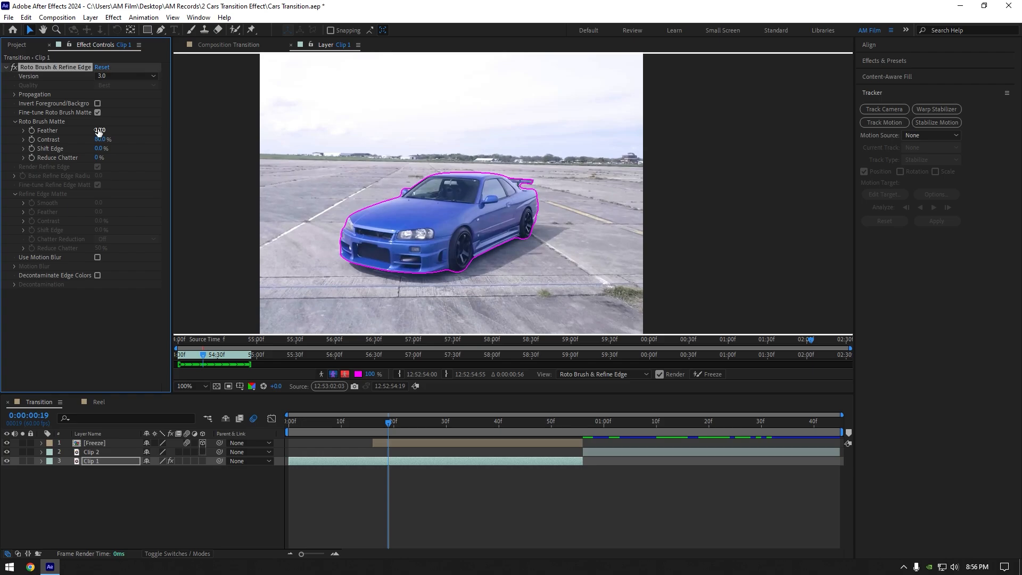
Set the Roto Brush matte Feather to 10 on Clip 1.
click(707, 374)
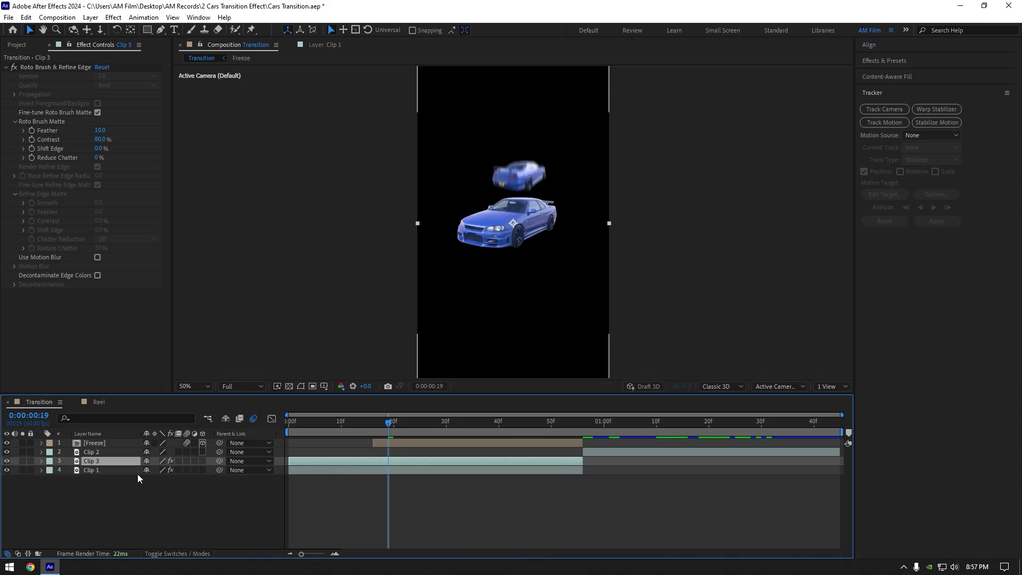
Remove Roto Brush from the original Clip 1, keeping the roto-brushed duplicate above it.
click(91, 470)
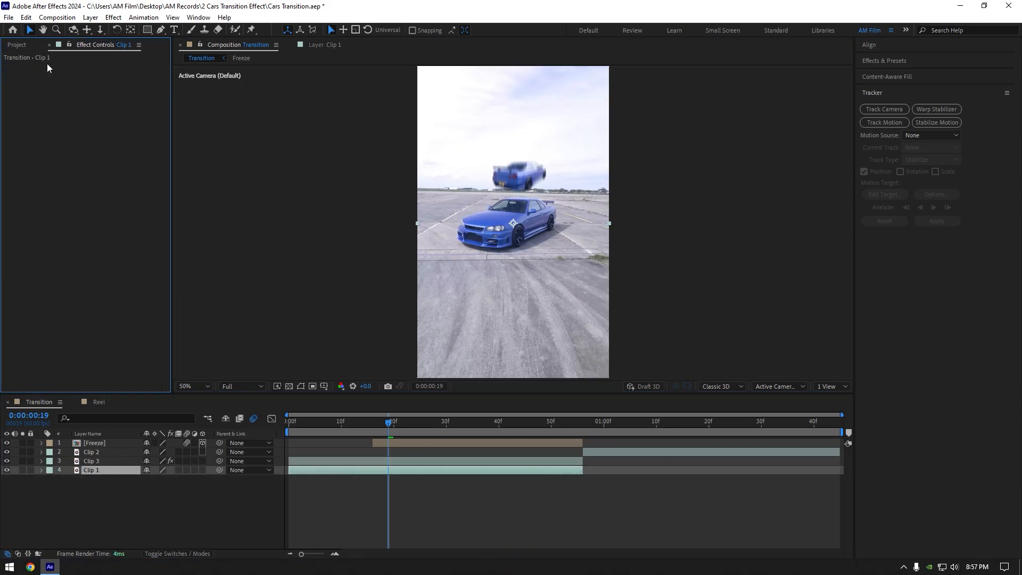
click(372, 422)
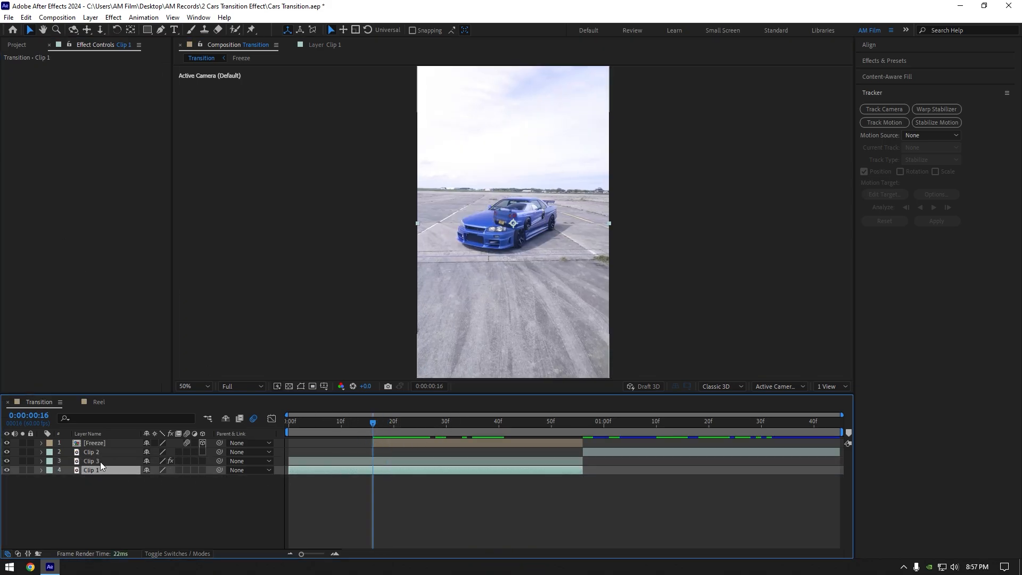
click(91, 443)
text(Car only)
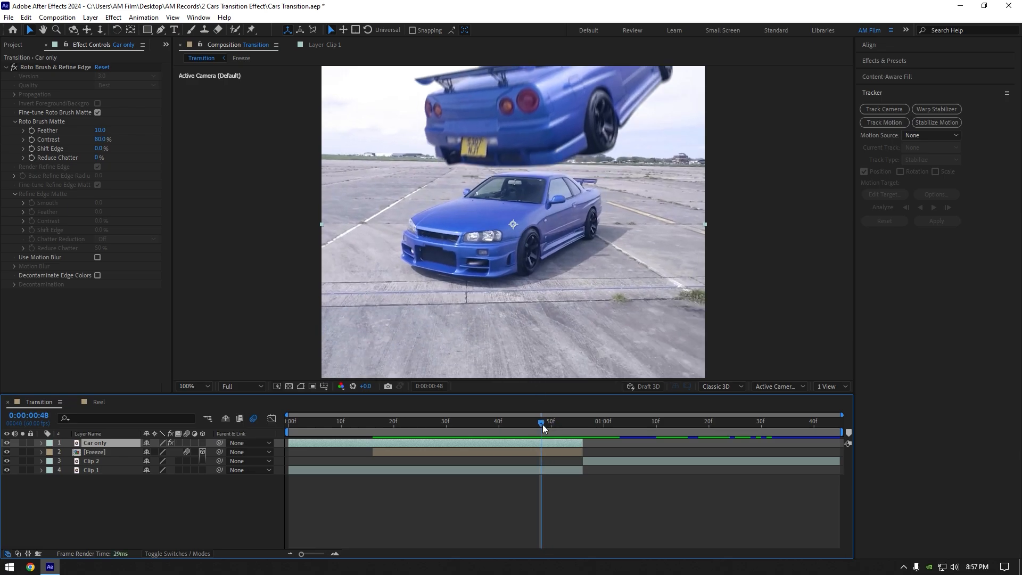
Trim the Car only layer to end at 48f so the flying car passes behind it.
click(547, 443)
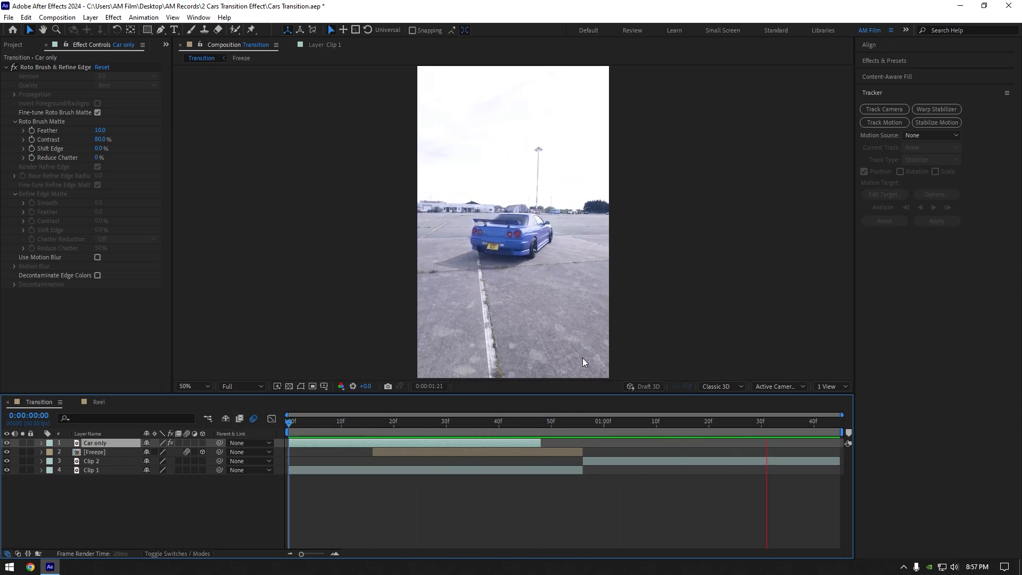
click(583, 421)
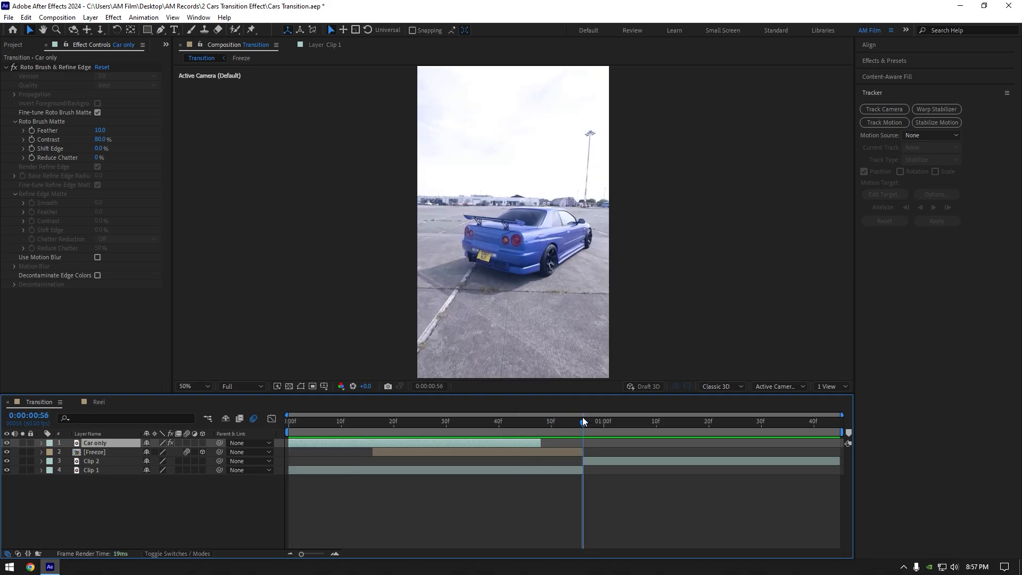